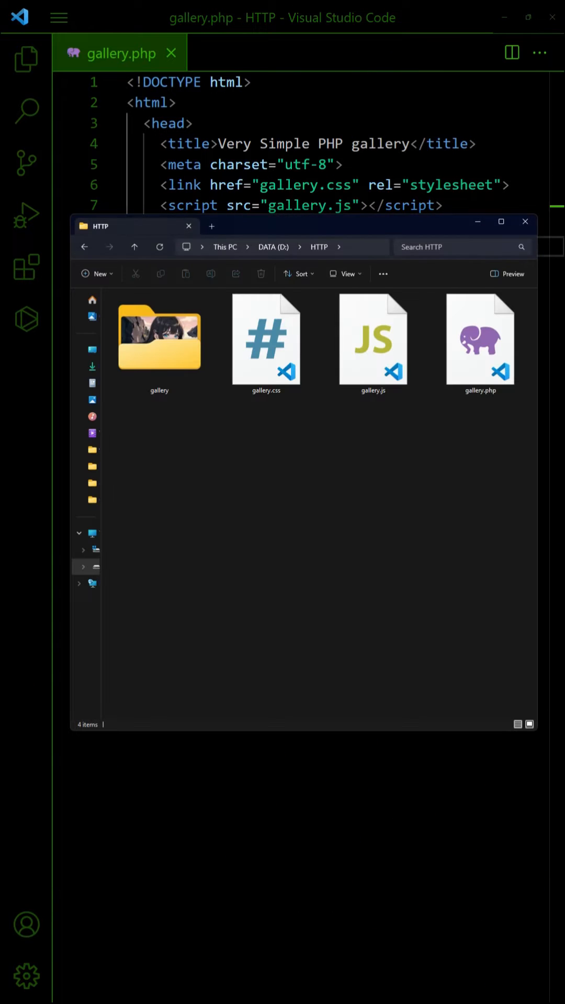
Open the gallery folder in D:\HTTP to view the Earth, Fire, Water and Wind images.
double_click(159, 337)
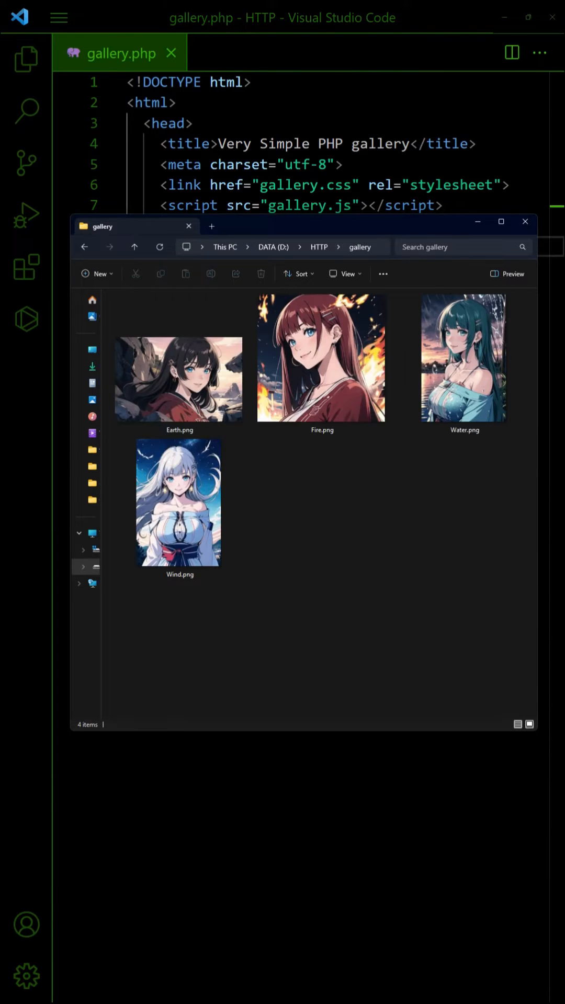
key("ctrl+a")
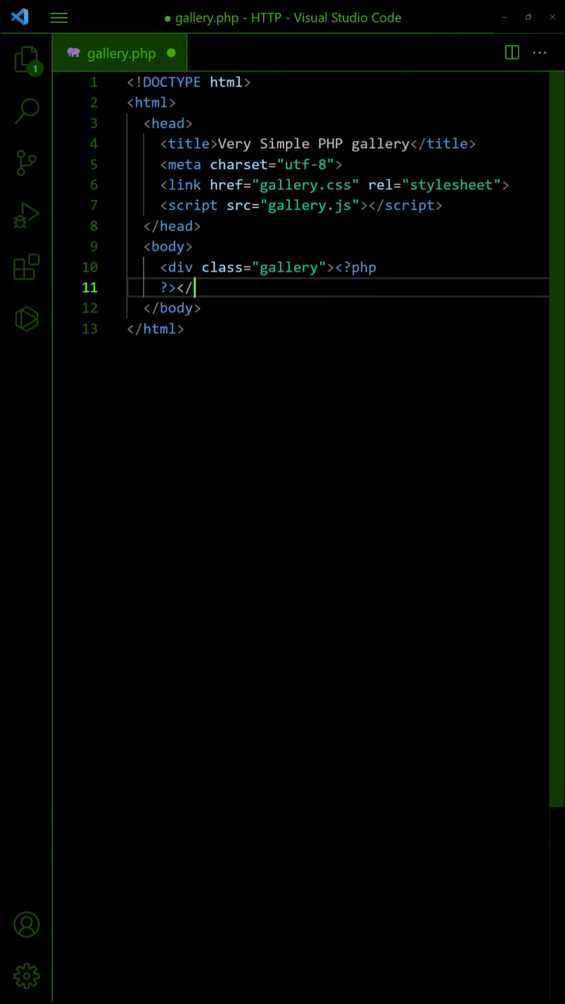
Glob jpg, jpeg, gif, png, bmp and webp files from the gallery folder into $images, printing them.
key("enter")
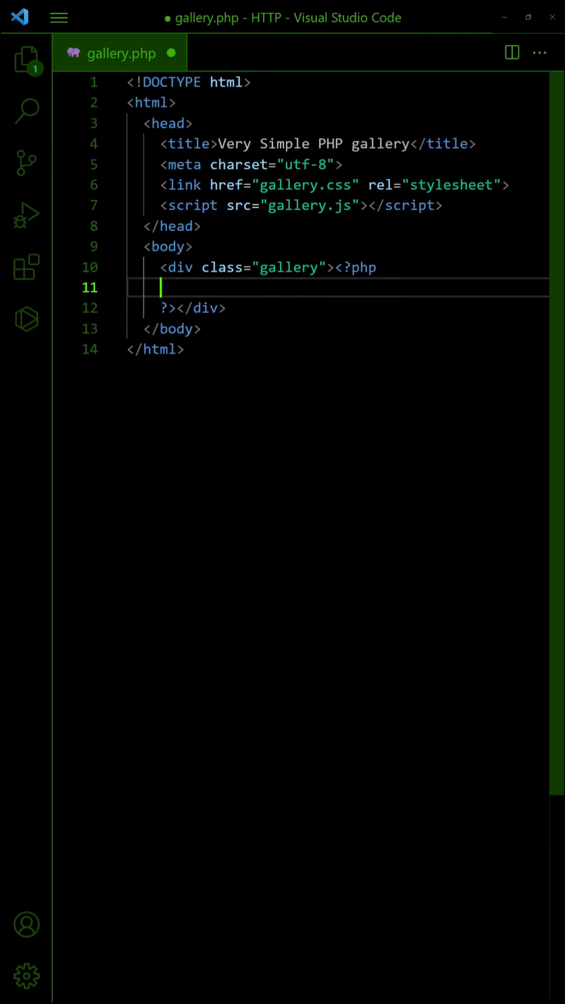
type("// GET IMAGES IN GALLERY")
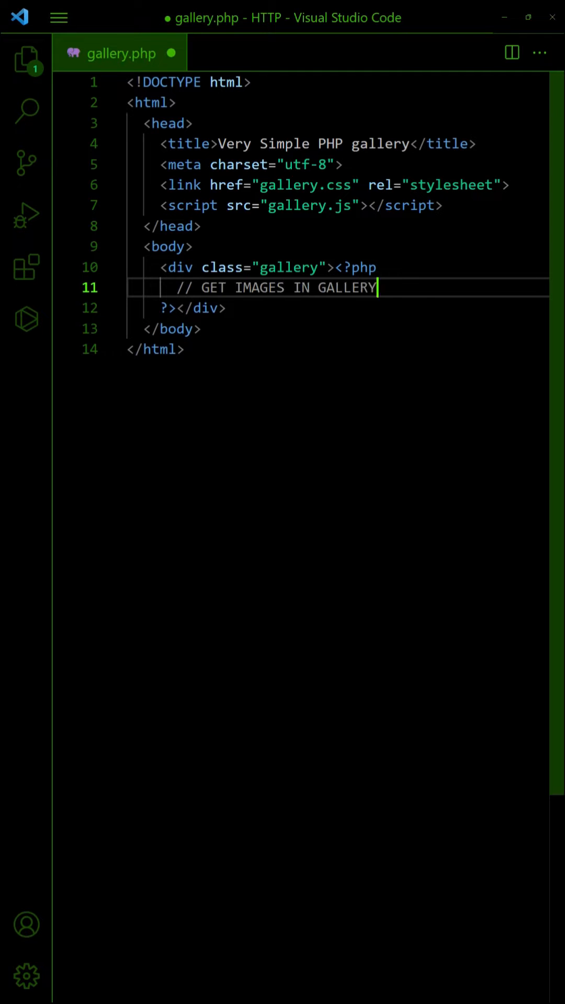
type("FOLDER")
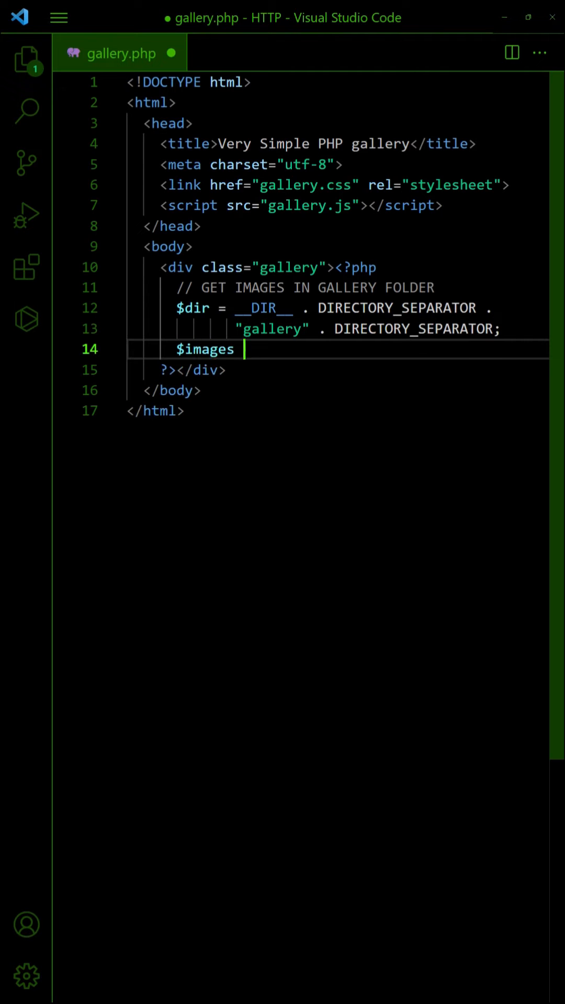
type("= glob(")
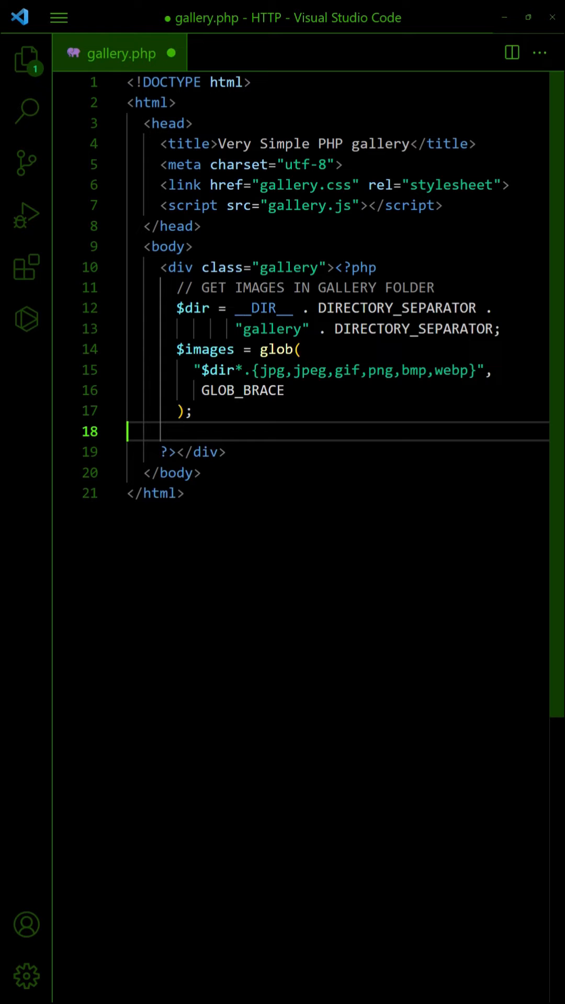
type("print_r($images);")
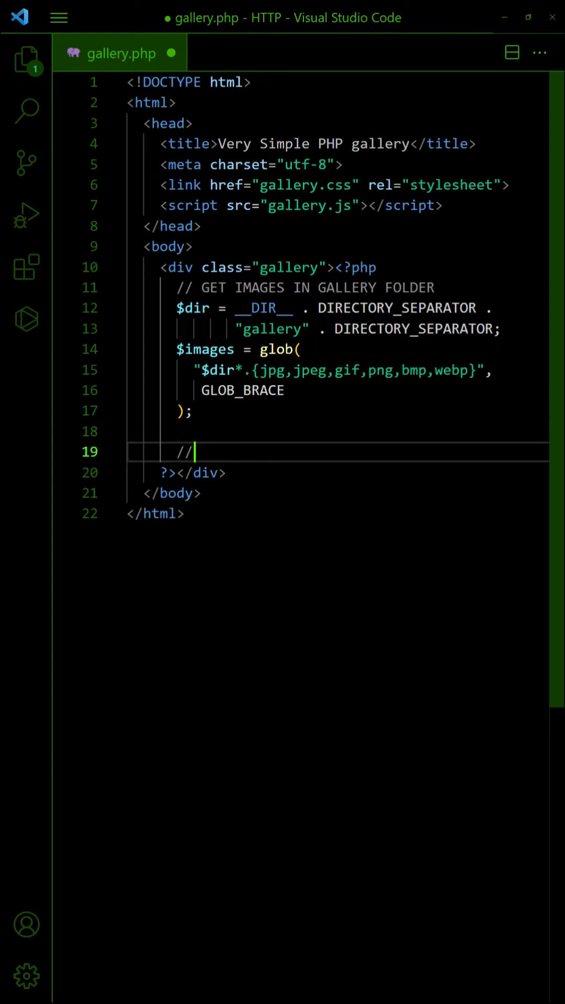
type("OUTPUT IMAGES")
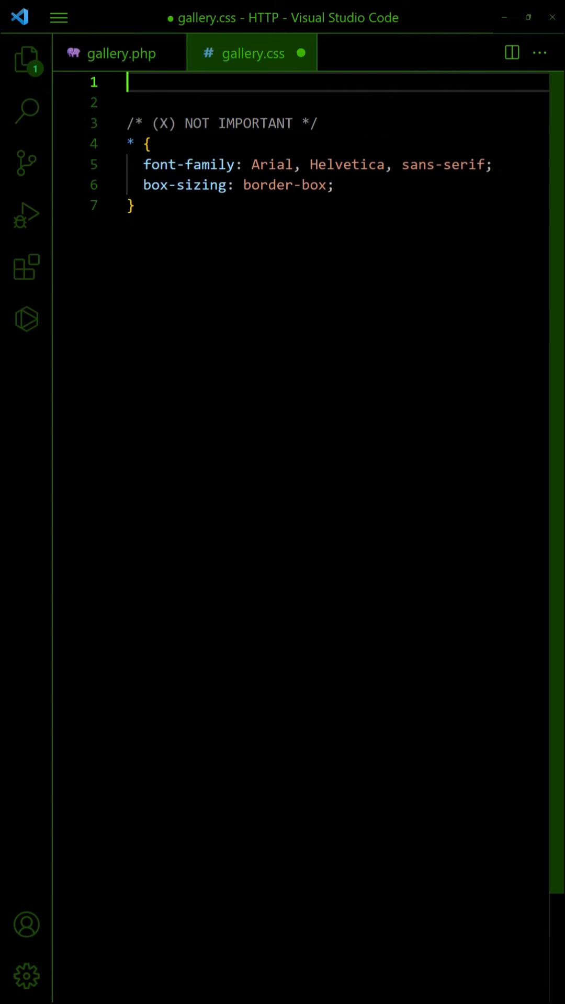
Add a .gallery grid rule with repeat(3, minmax(0, 1fr)) columns and a 20px gap.
type("/* GRID LAYOUT - 3 IMAGES PER ROW */")
type("displ")
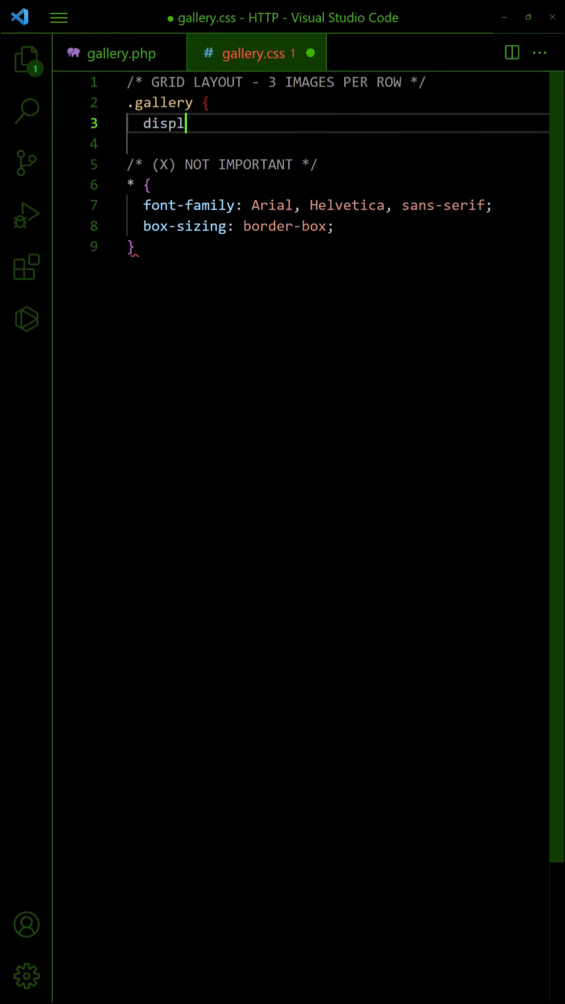
type("ay: grid;")
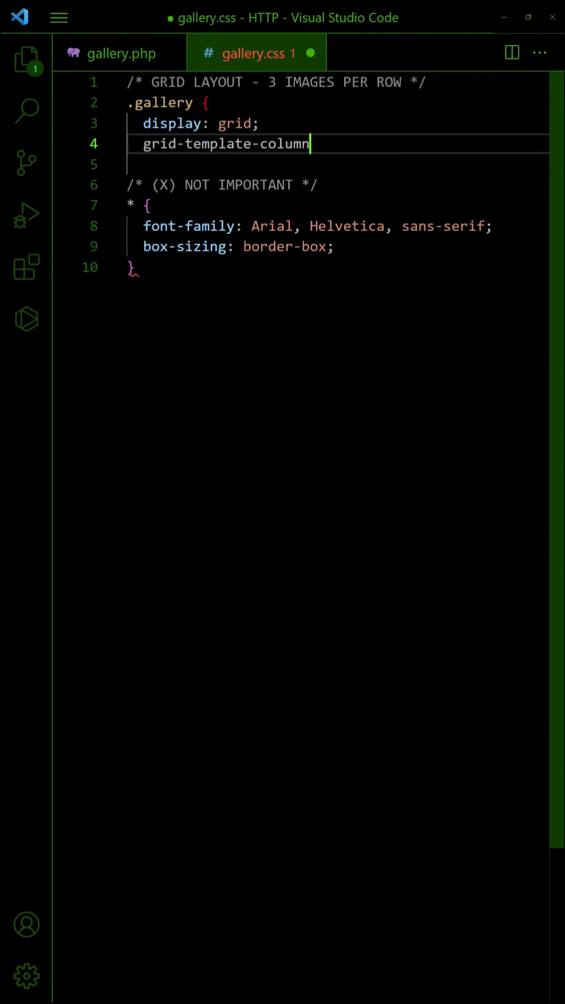
type("s: repeat(3, minmax(0, 1fr));")
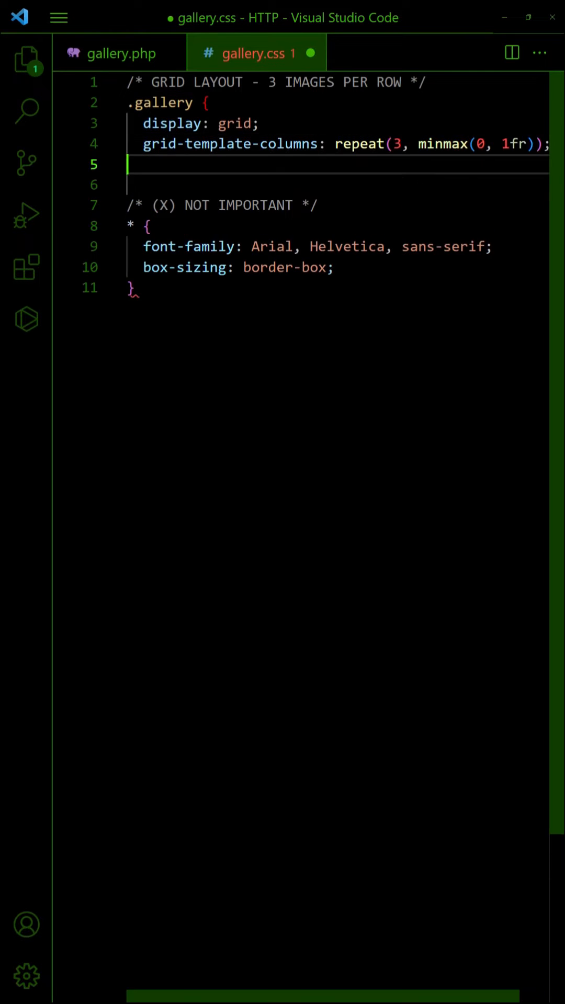
type("grid-gap: 20px;")
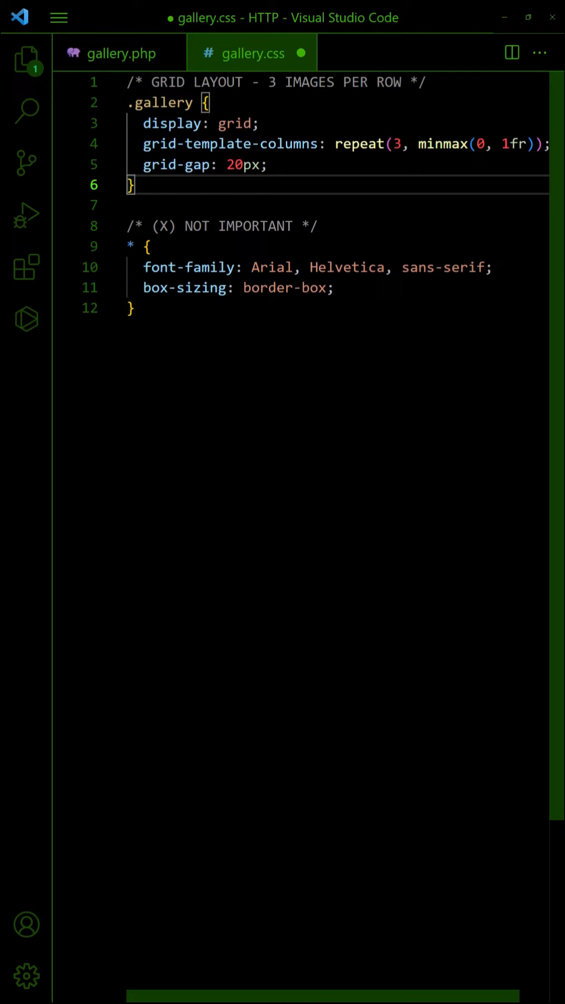
Add a max-width 600px media query that switches the gallery to two columns.
type("/* SMALL SCREEN - 2 IMAGES PER ROW */")
type("@media")
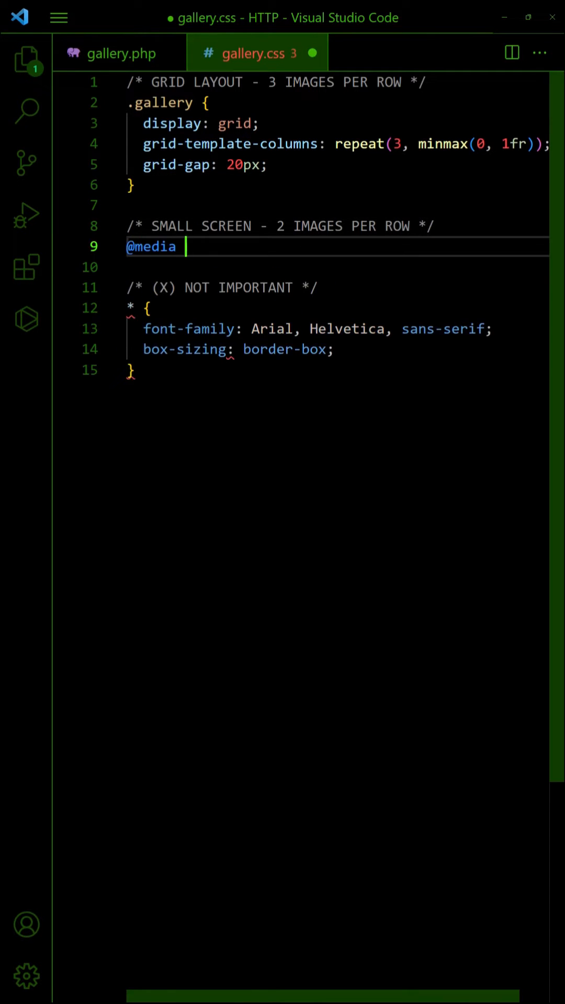
type("only screen and (max-width: 600p")
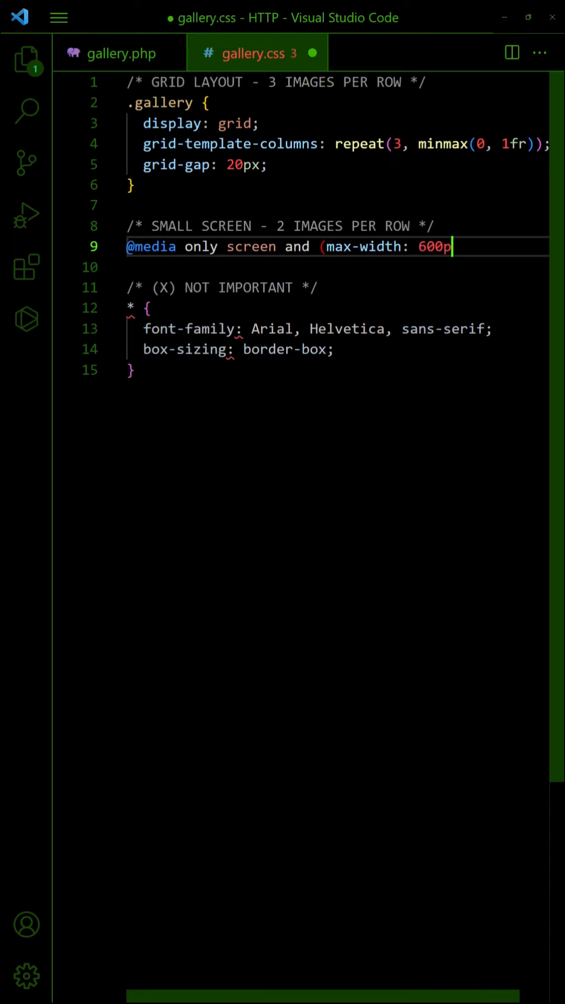
type("px) {")
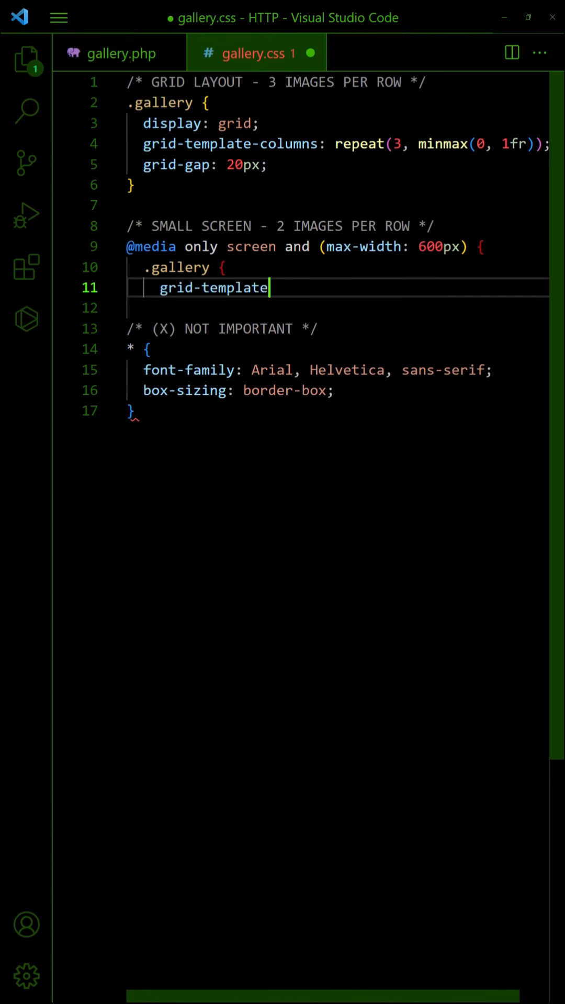
type("-columns: repeat(2, minmax(0, 1f")
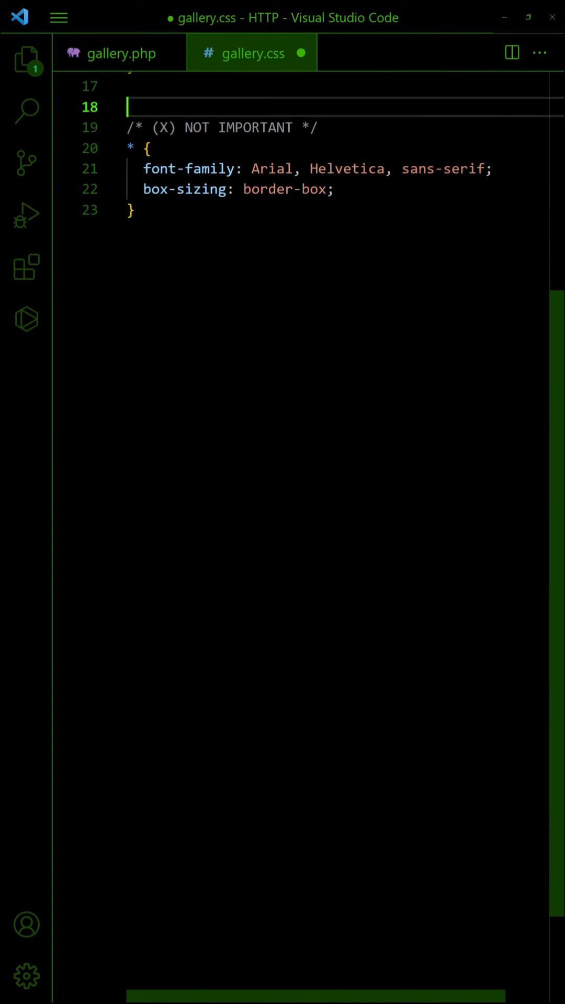
Add a .gallery img rule (100% width, 180px height, cover), then narrow the browser to check reflow.
type("/* GALLERY IMAGES */")
type("object-fit:")
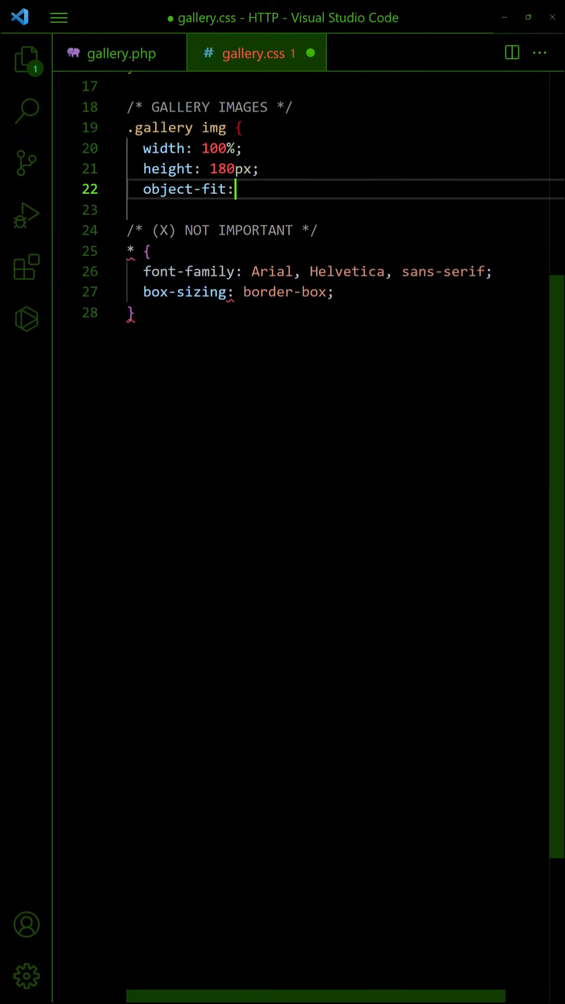
type("cover;")
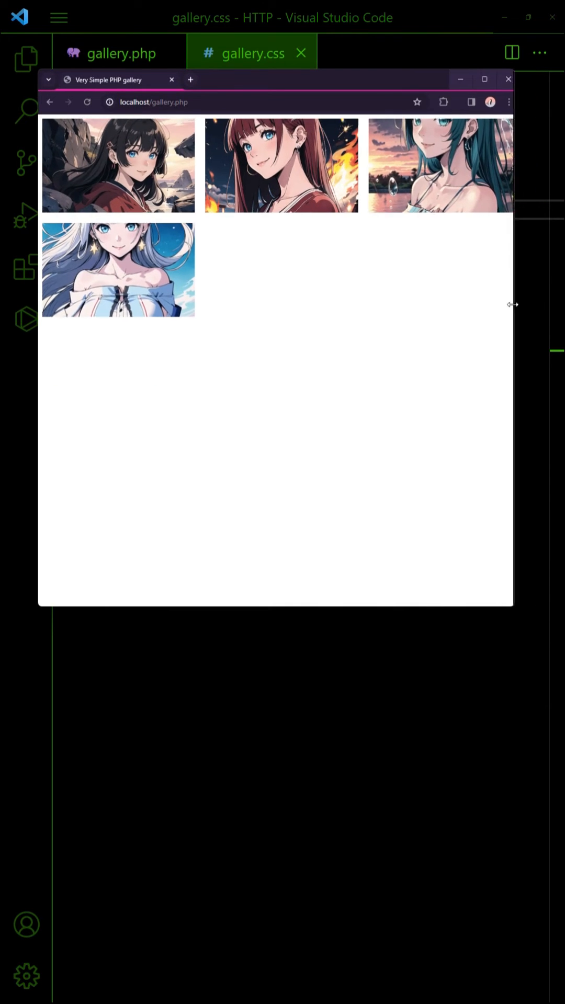
left_click_drag(511, 304, 301, 305)
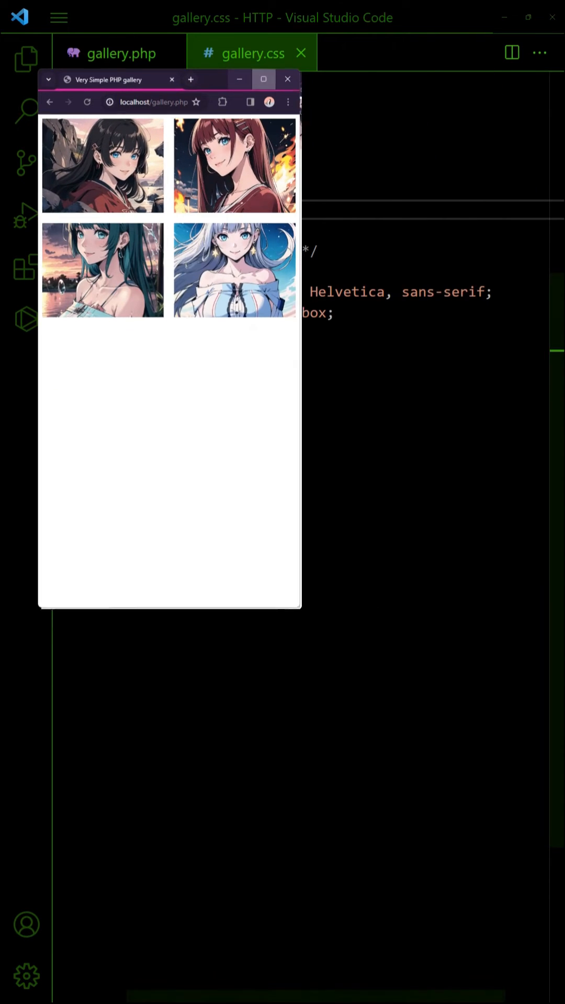
left_click(287, 79)
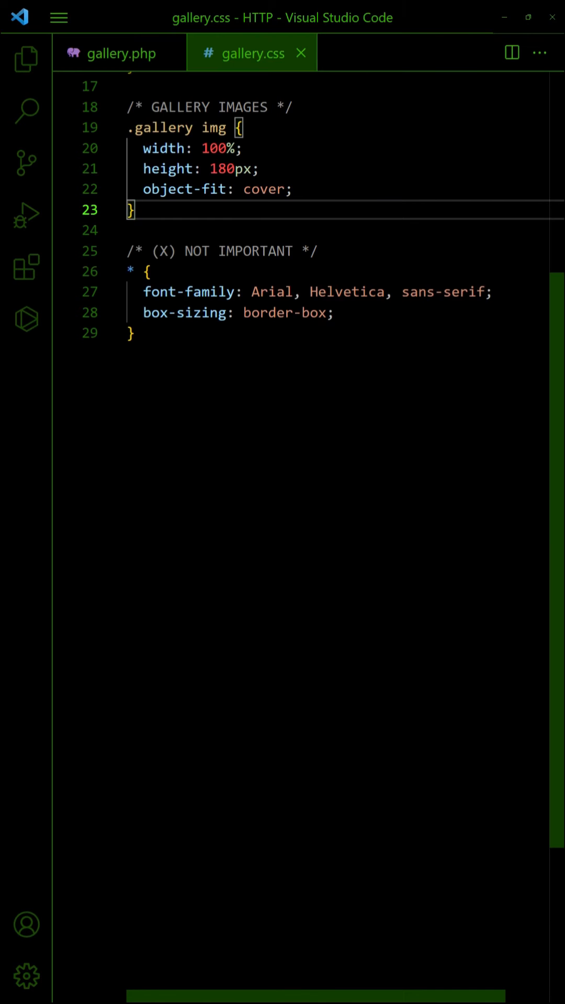
Give gallery images 10px padding, a border, white background and a scale(1.3) hover transition.
type("/* optional */")
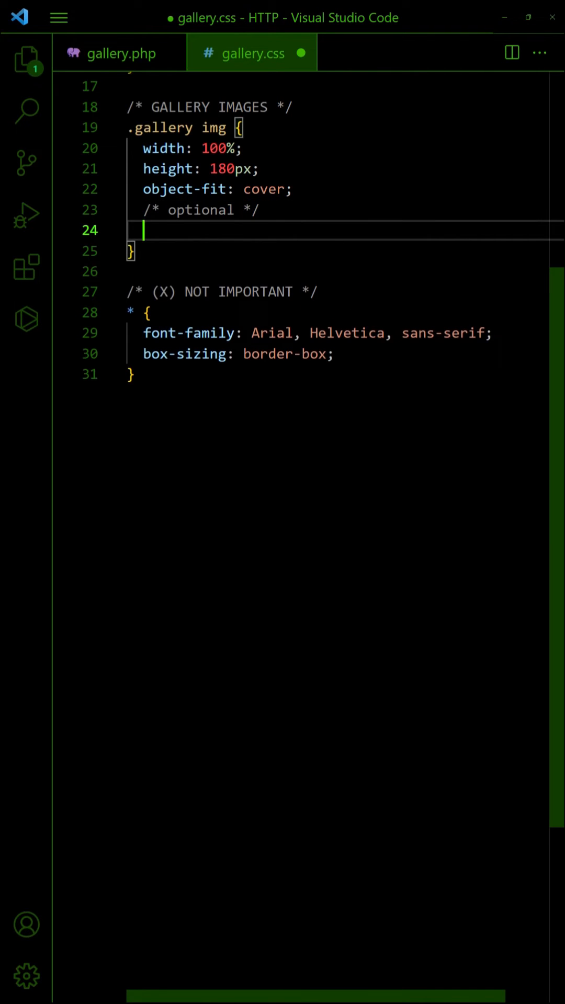
type("padding: 10px;")
type("transform: scale(1.3);")
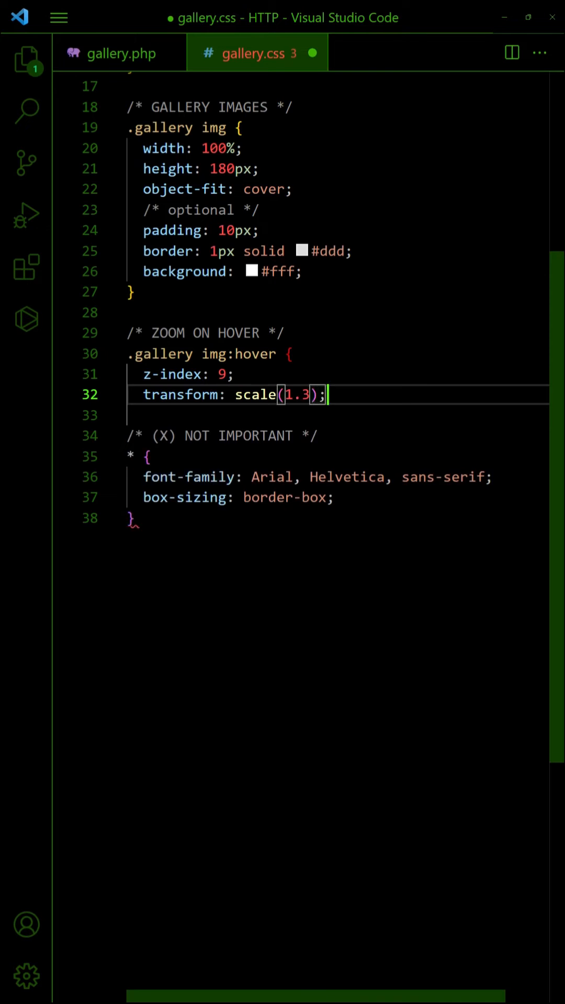
type("transition: transform ease 0.")
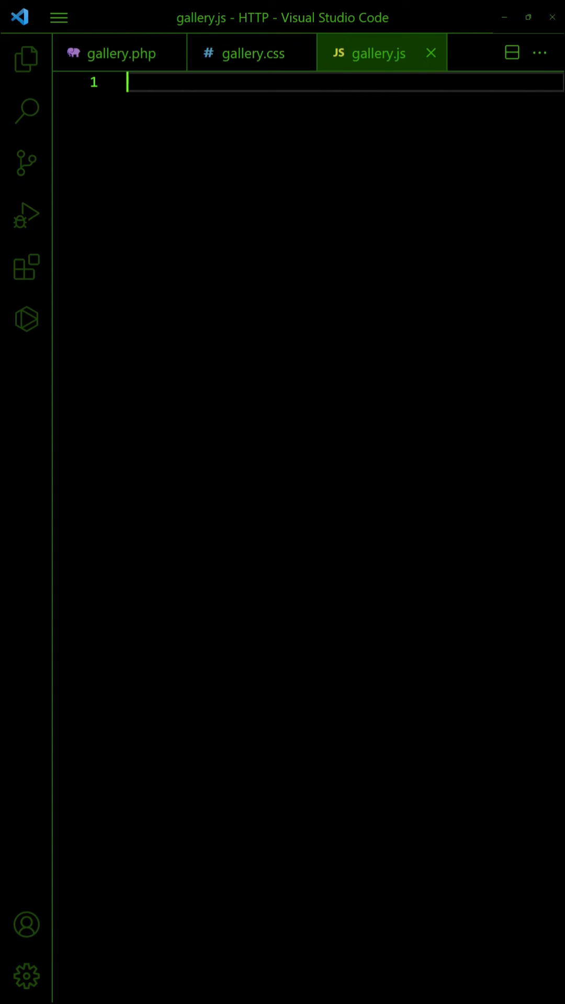
In gallery.js, on load gather '.gallery img' elements and toggle the 'full' class on click.
type("window.addEventListener(")
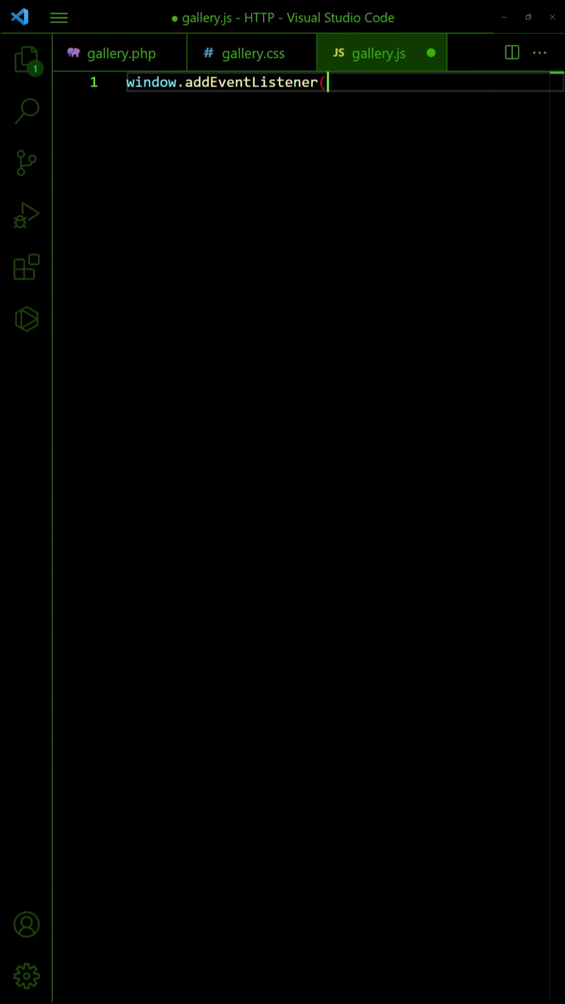
type("\"load\", () => {")
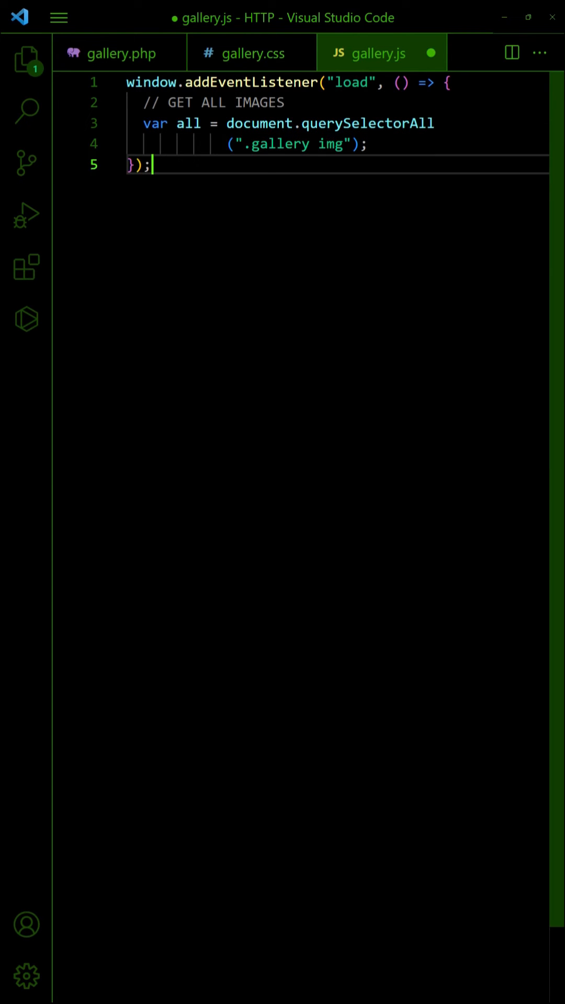
key("enter")
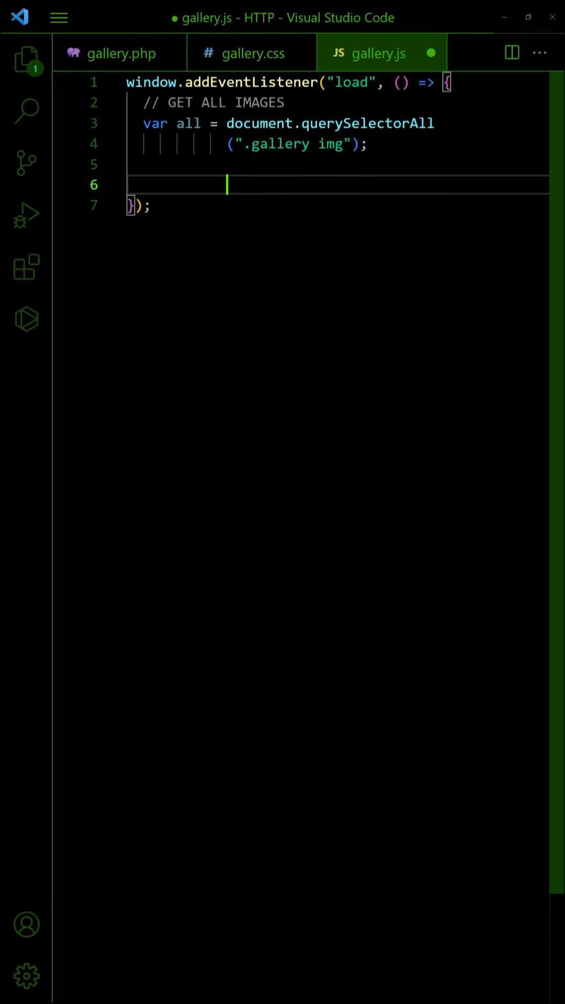
type("// CLICK ON IMAGE TO TOGGLE FULLSCREEN")
type("if (all.l")
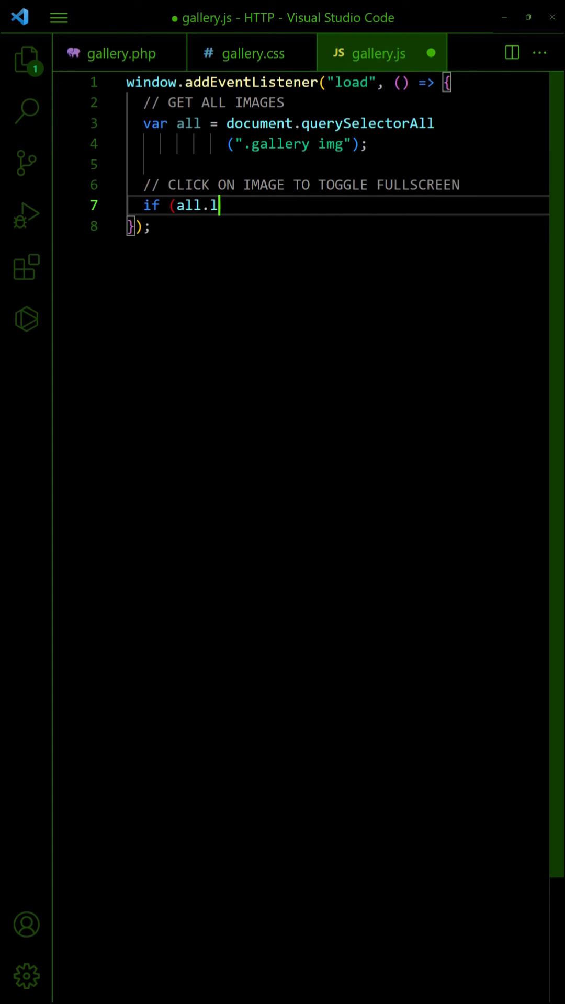
type("ength>0) { for (let img of all) {")
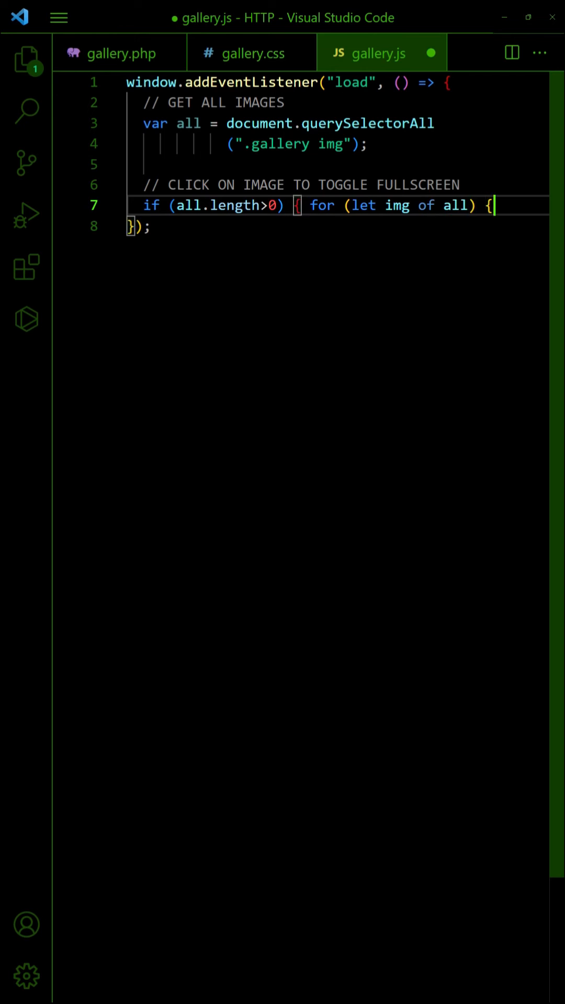
type("img.onclick = () => img.classList")
type(".toggle(\"full\");")
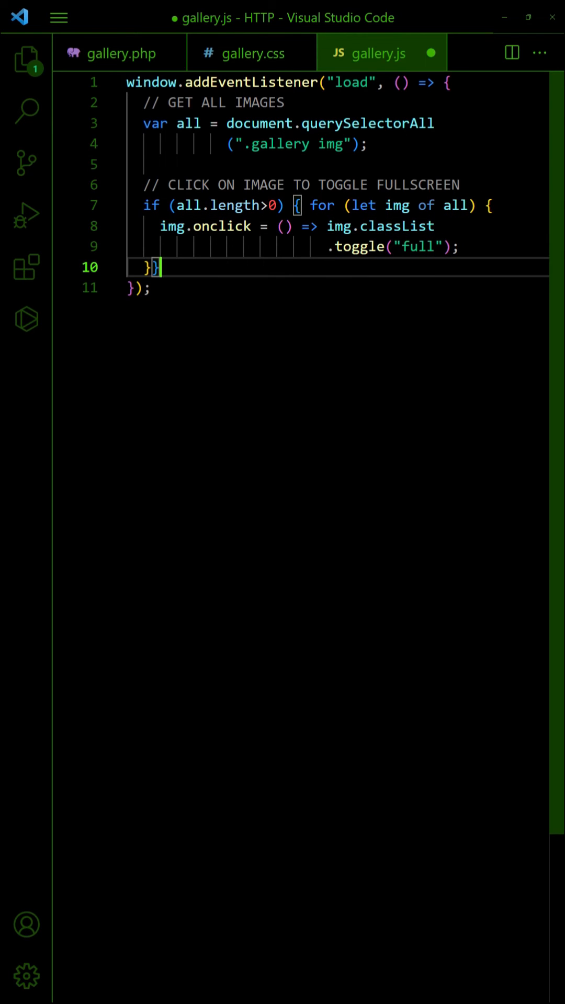
left_click(251, 53)
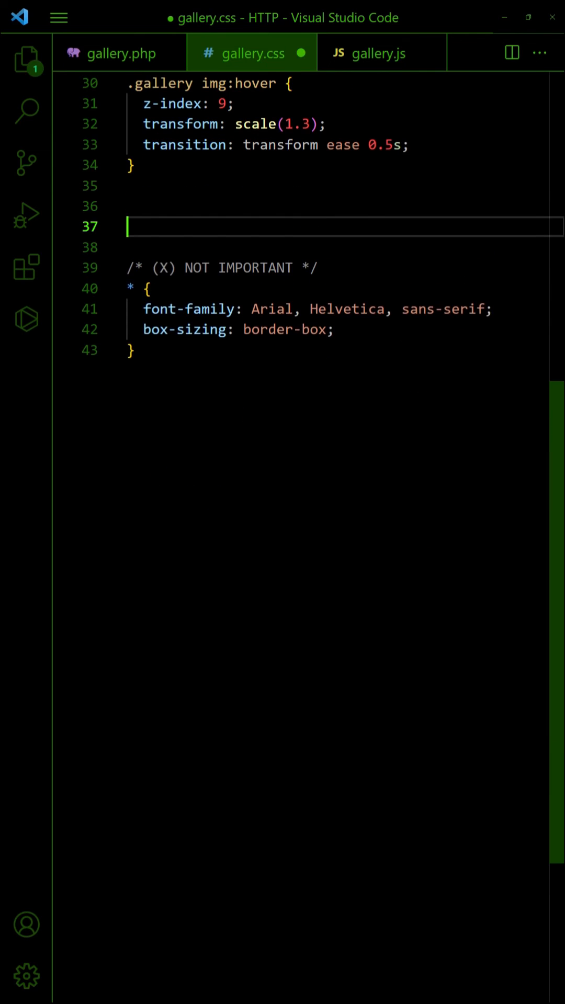
Add fixed fullscreen .gallery img.full and hover rules, then click a portrait in the browser to test.
type("/* FULLSCREEN MODE */")
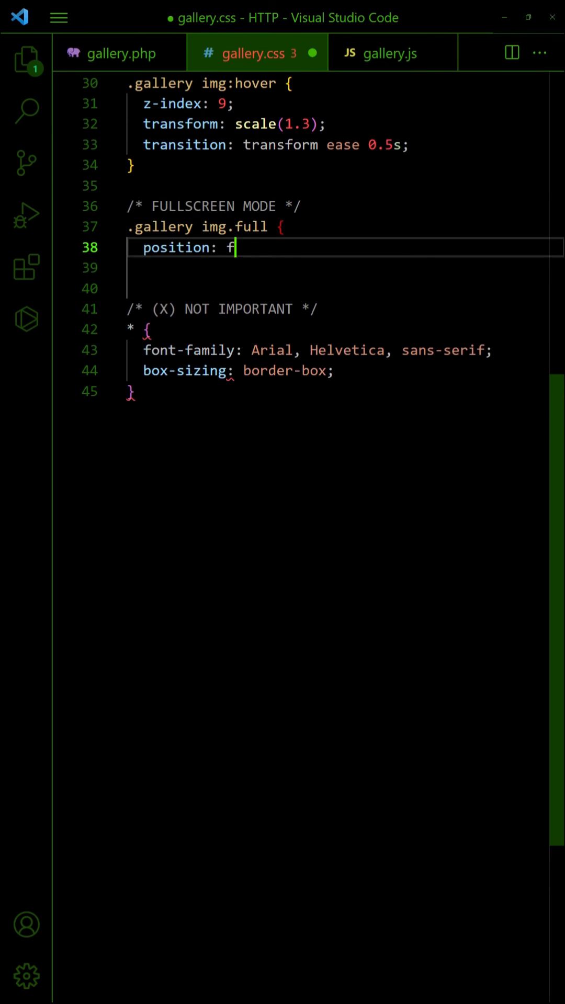
type("ixed; top: 0; left: 0; z-index: 999;")
left_click(345, 268)
type("back")
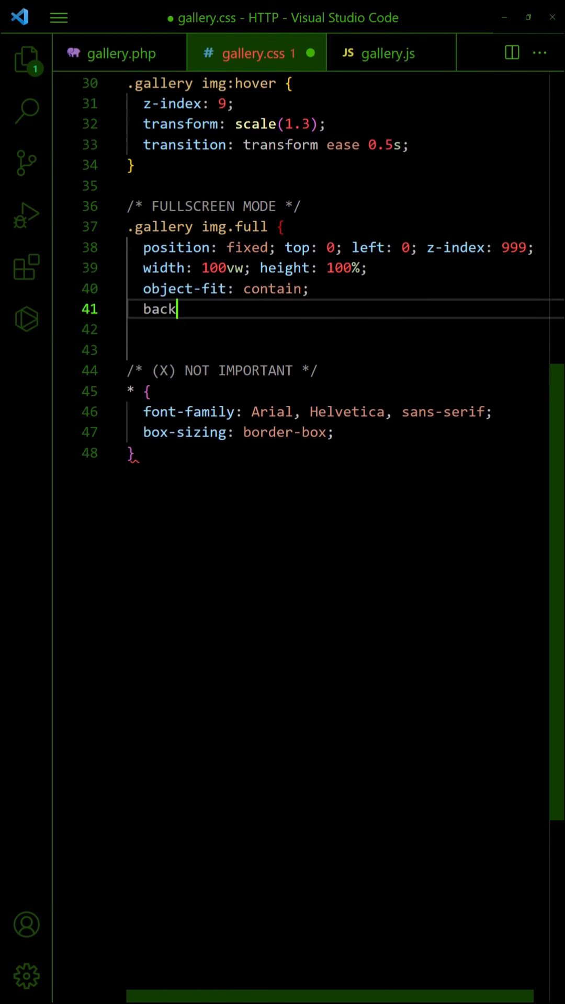
type("ground: rgba(0, 0, 0, 0.7);")
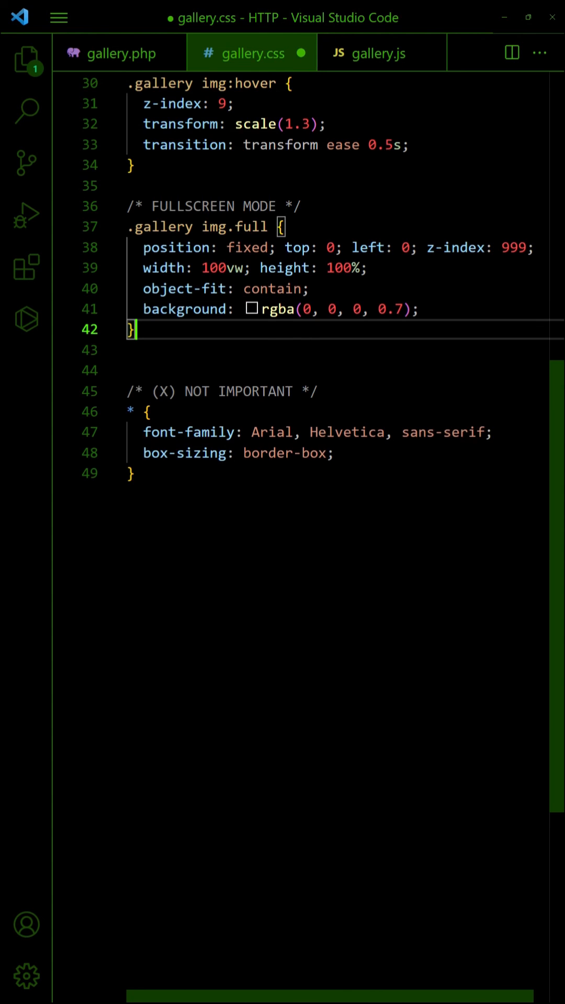
type(".gallery img.full:hover {")
left_click(337, 370)
type("z-index: 999;")
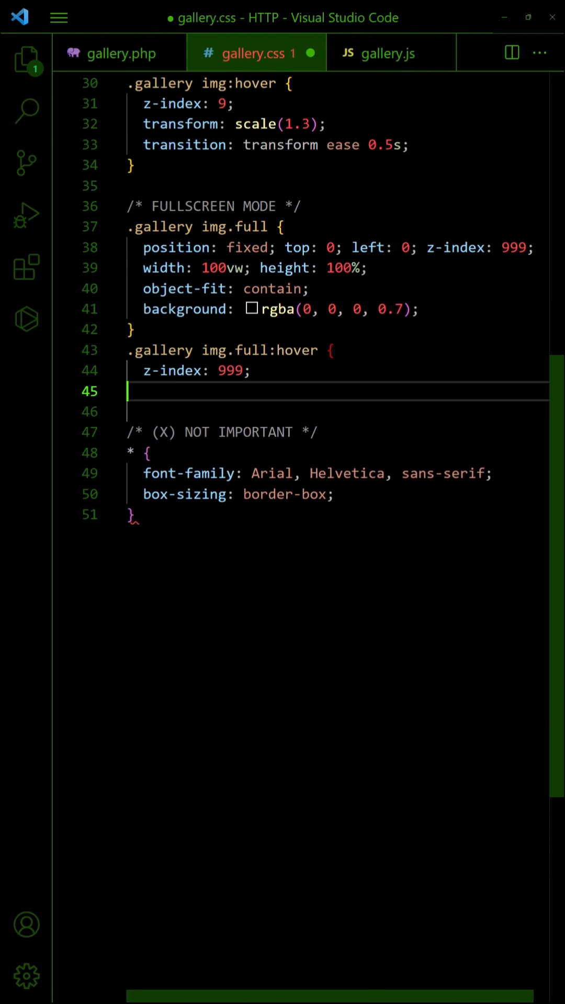
type("transform: none;")
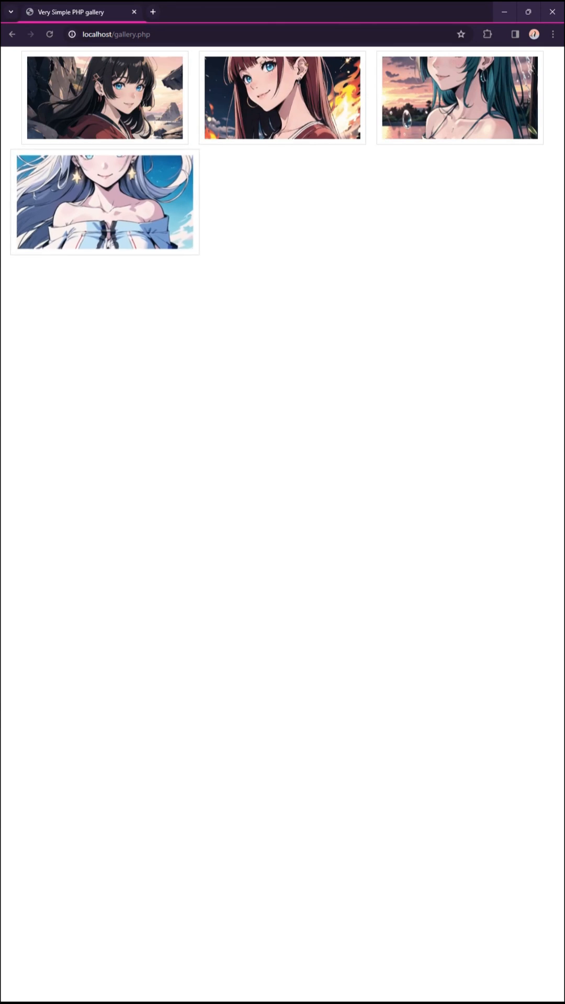
left_click(104, 202)
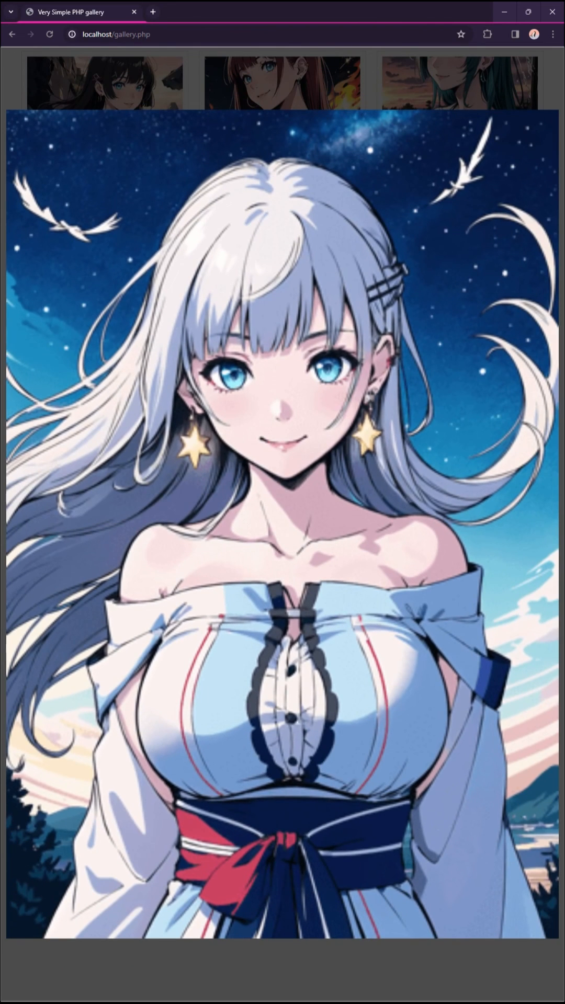